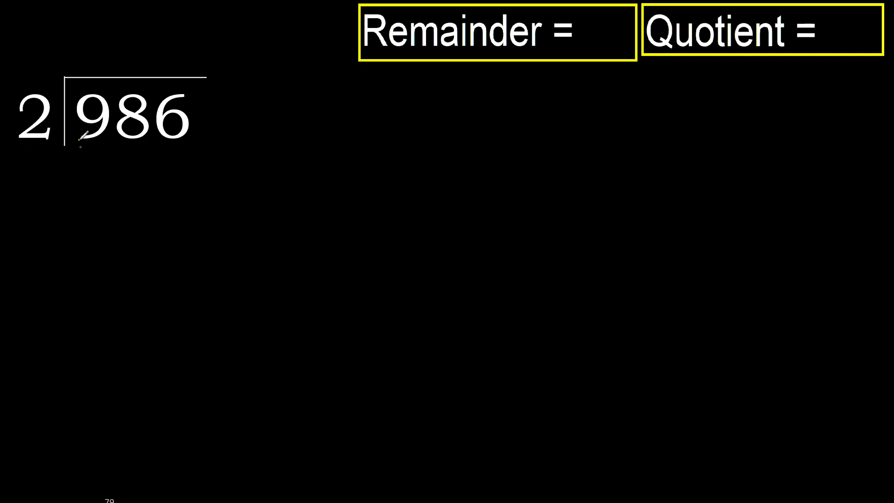
Step: Write 4 above the 9 as the first quotient digit and 8 beneath it, leaving 1
drag(46, 137, 103, 142)
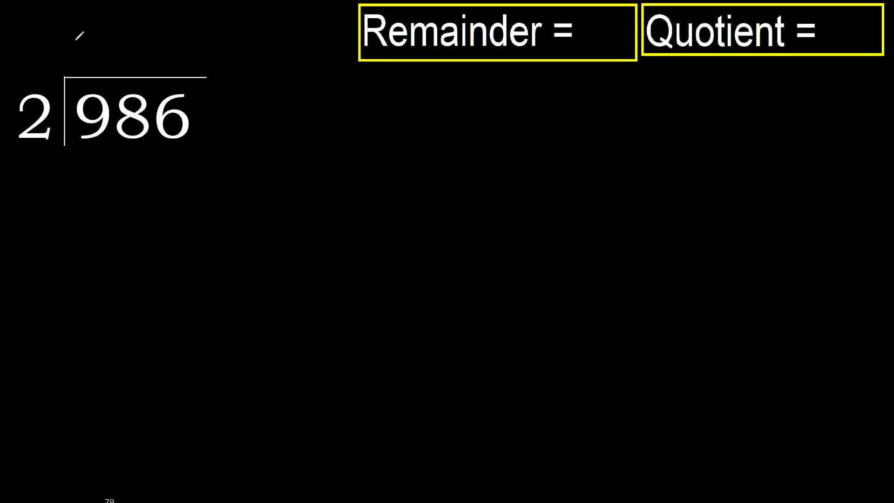
text(4)
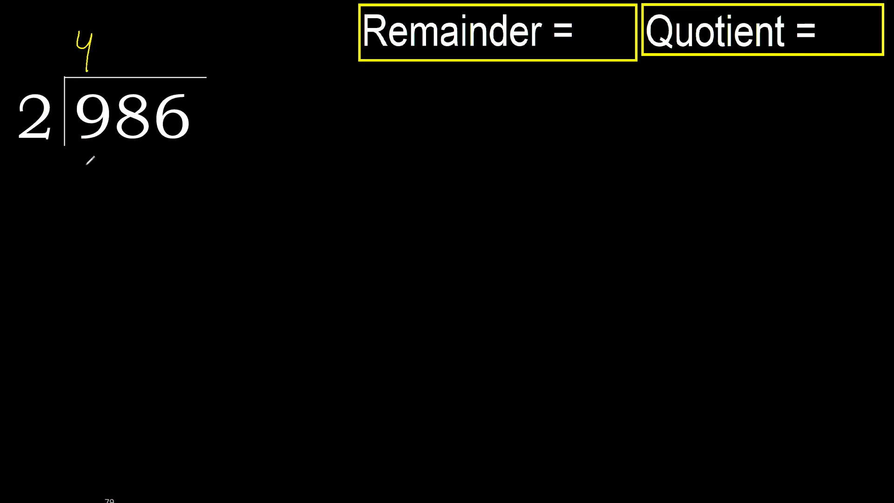
text(8)
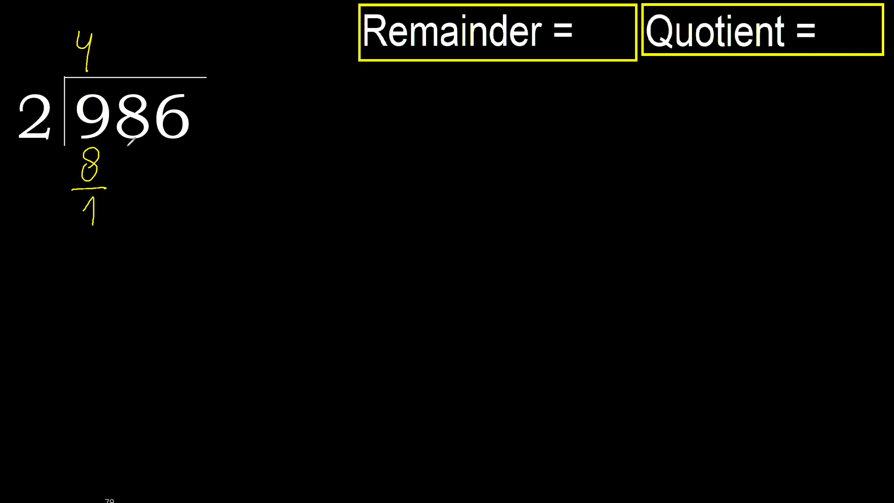
Step: Bring down 8 to form 18 and continue the division toward quotient digits 9 and 3
text(8)
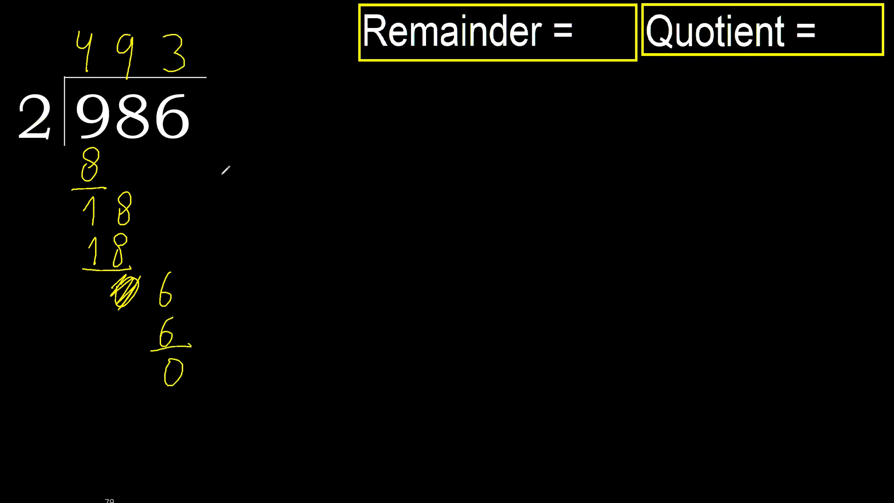
Step: Handwrite 0 in the Remainder box and 493 in the Quotient box
drag(214, 113, 214, 370)
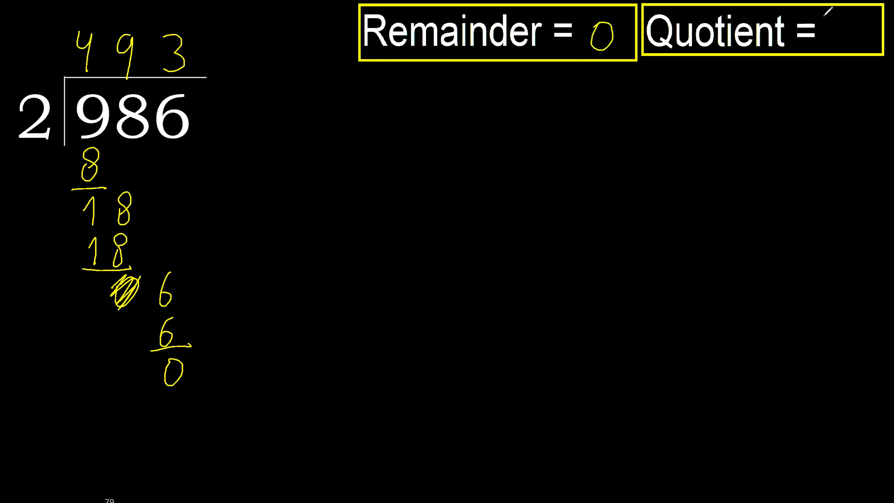
text(493)
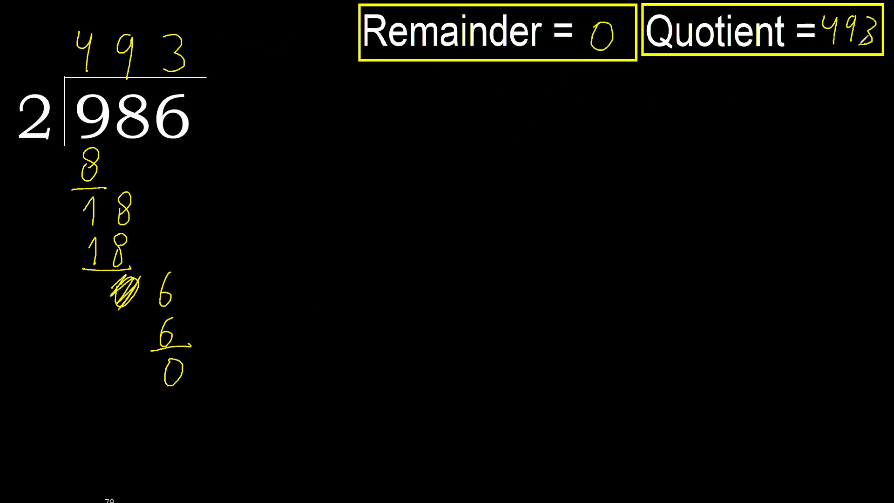